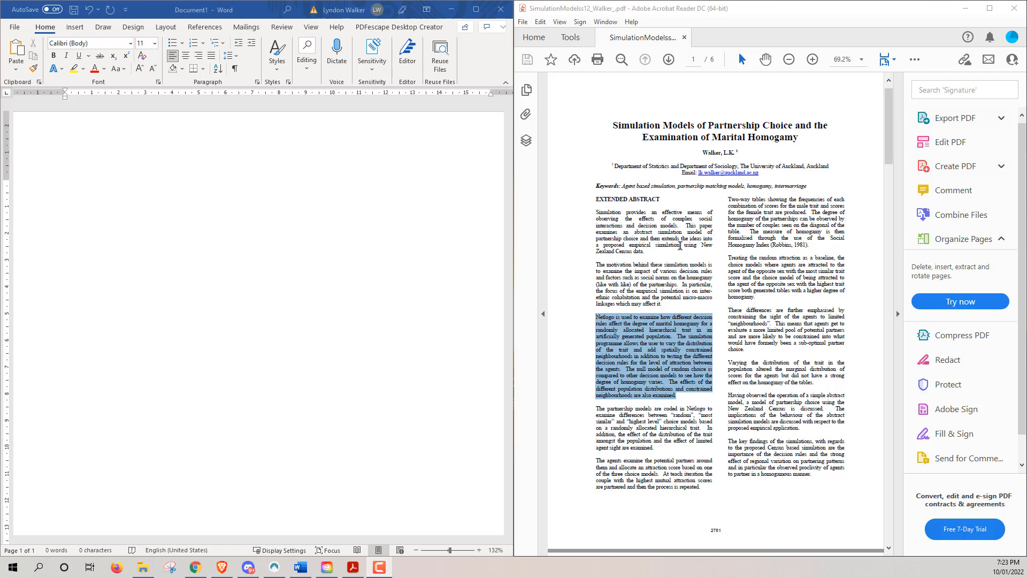
mouse_move(713, 255)
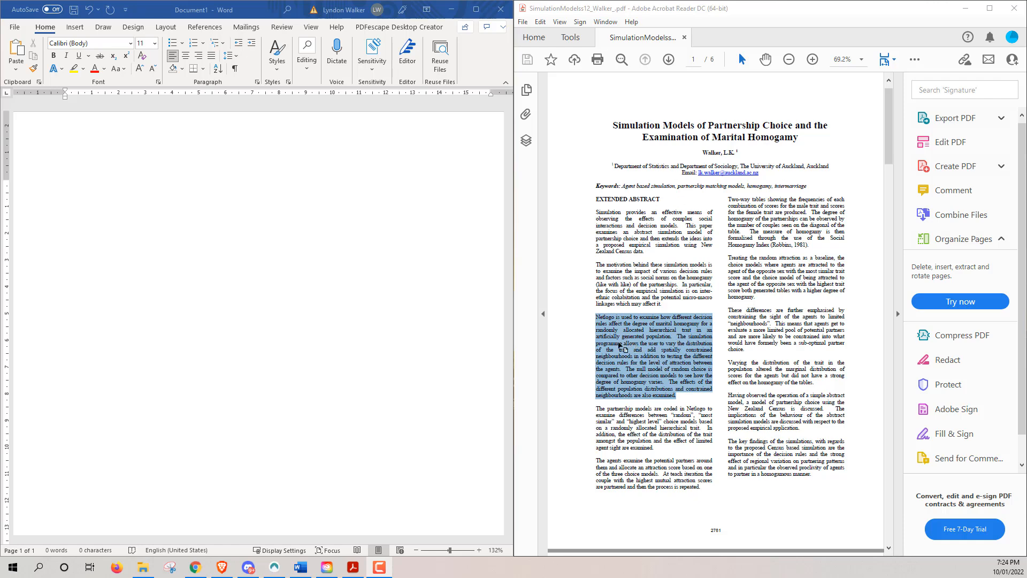
- Copy the selected Netlogo paragraph from the PDF's left column via the context menu
right_click(619, 347)
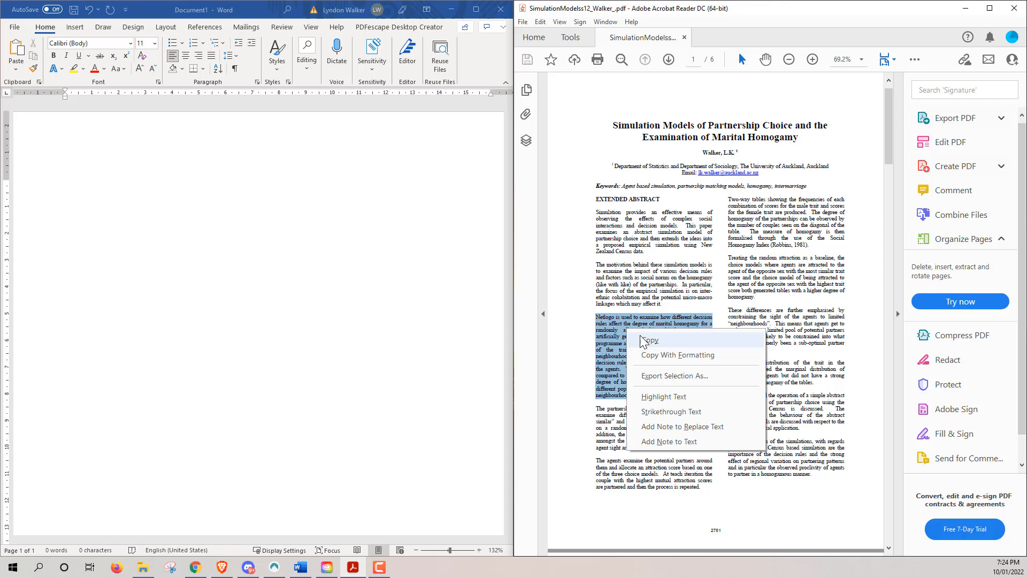
left_click(654, 344)
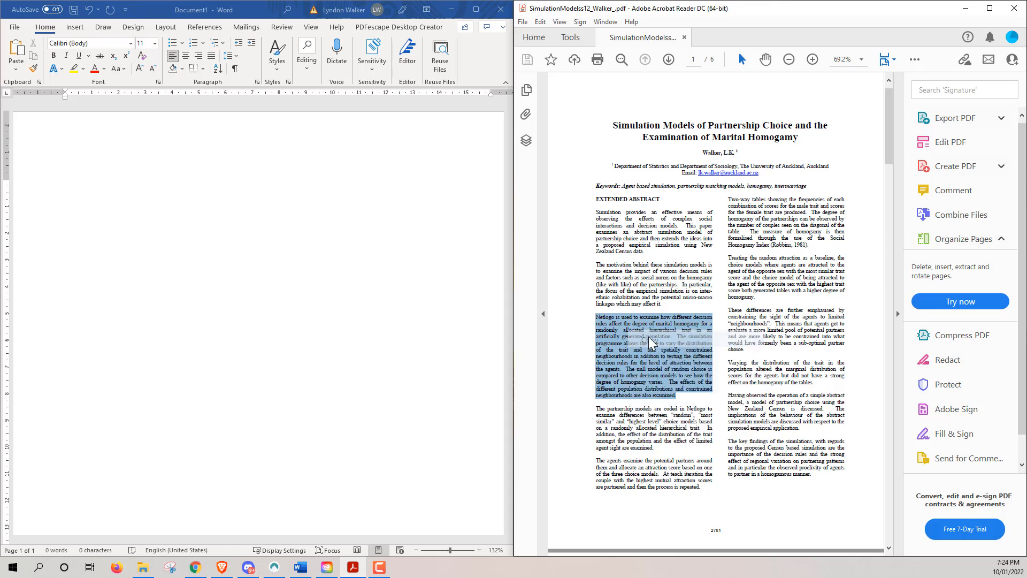
- Paste the Netlogo paragraph into the blank Word document with Ctrl+V
key("ctrl+v")
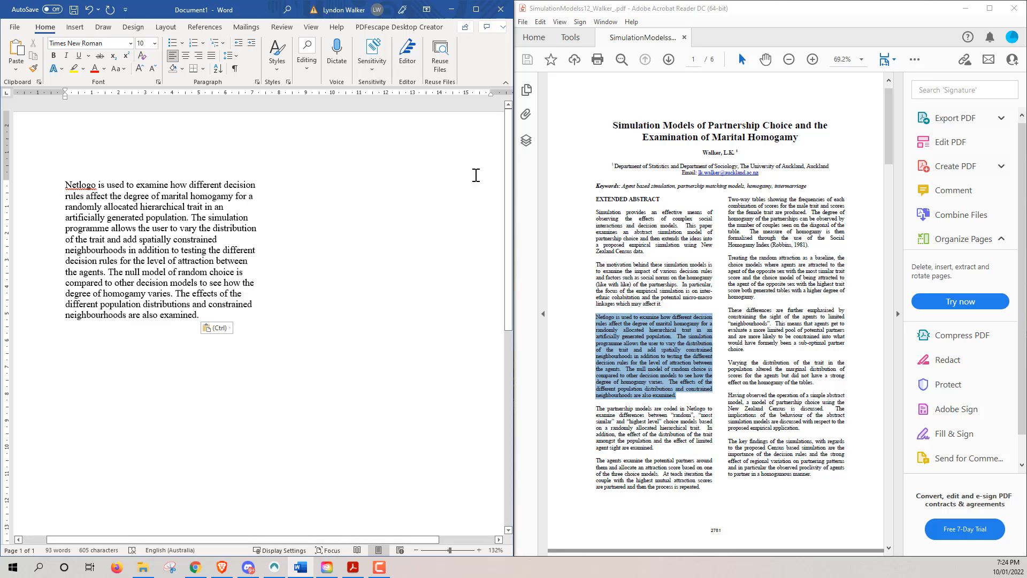
- Replace all ^p paragraph marks with nothing, removing 13 line breaks
left_click(306, 55)
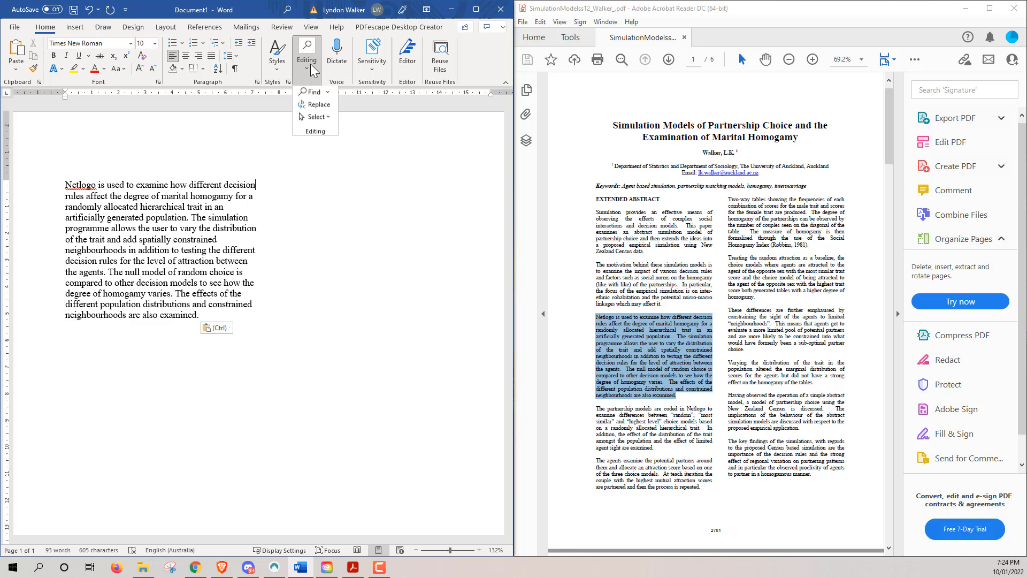
mouse_move(317, 105)
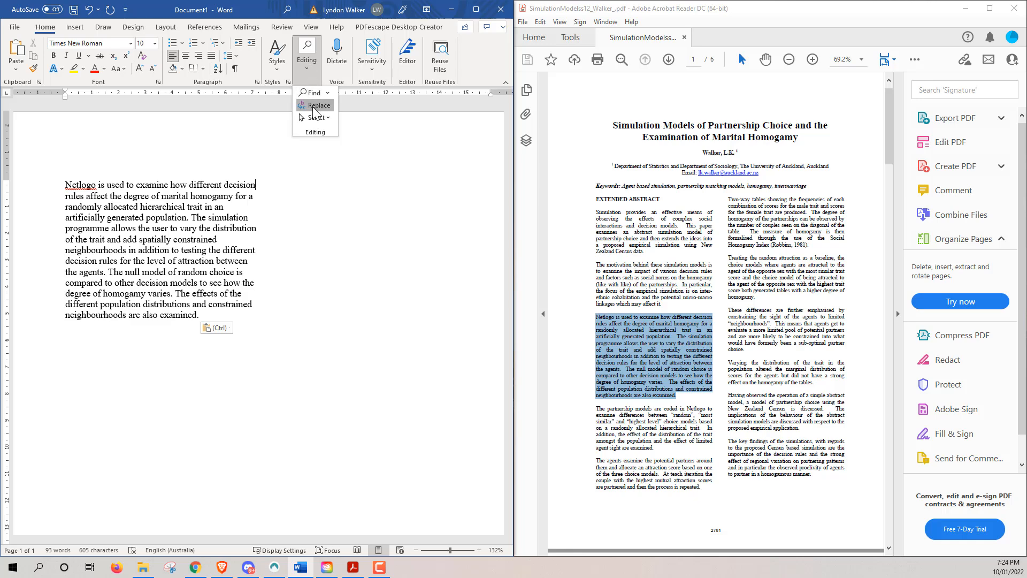
left_click(318, 106)
type("^")
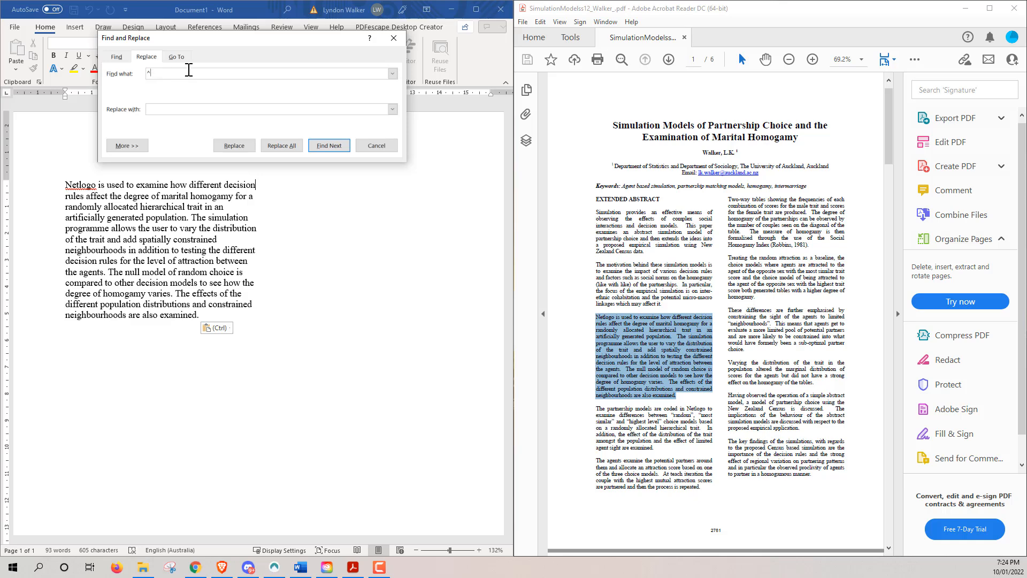
type("p")
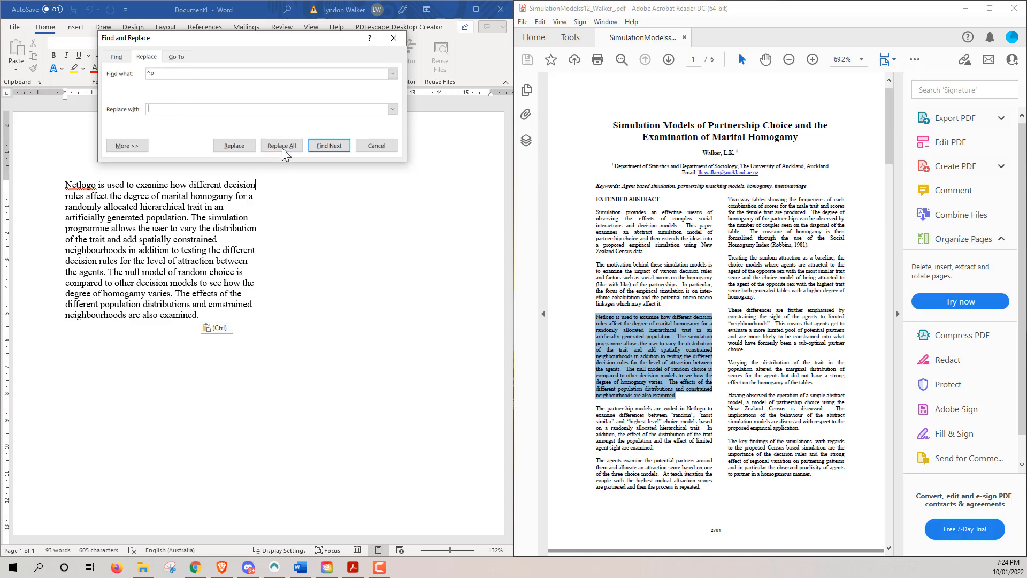
left_click(281, 144)
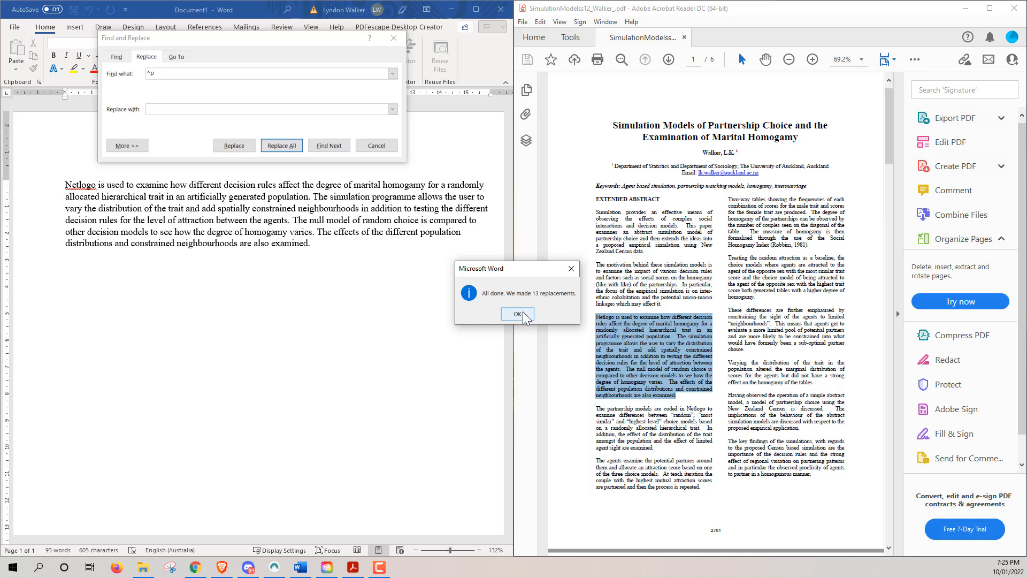
mouse_move(353, 163)
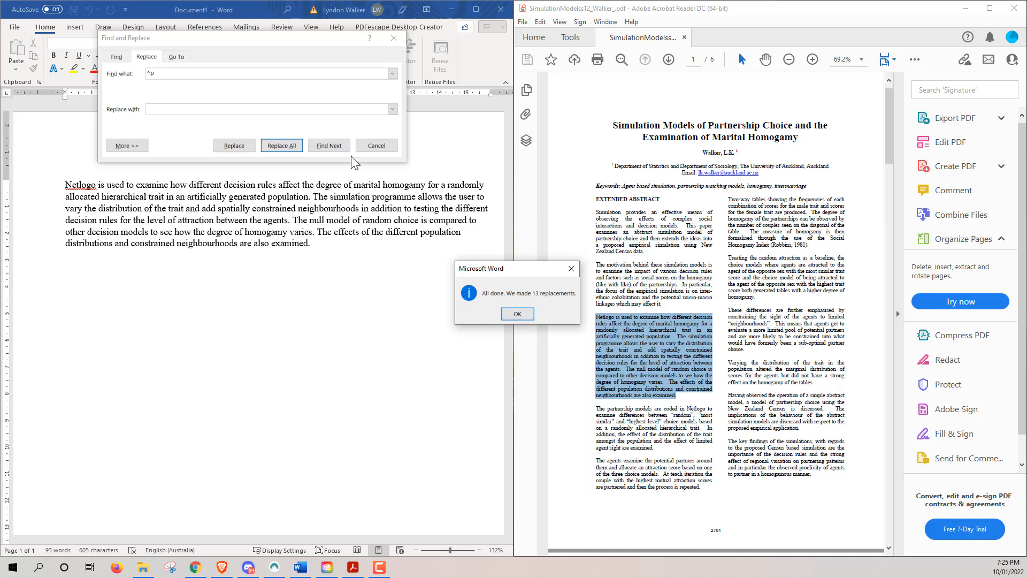
left_click(517, 314)
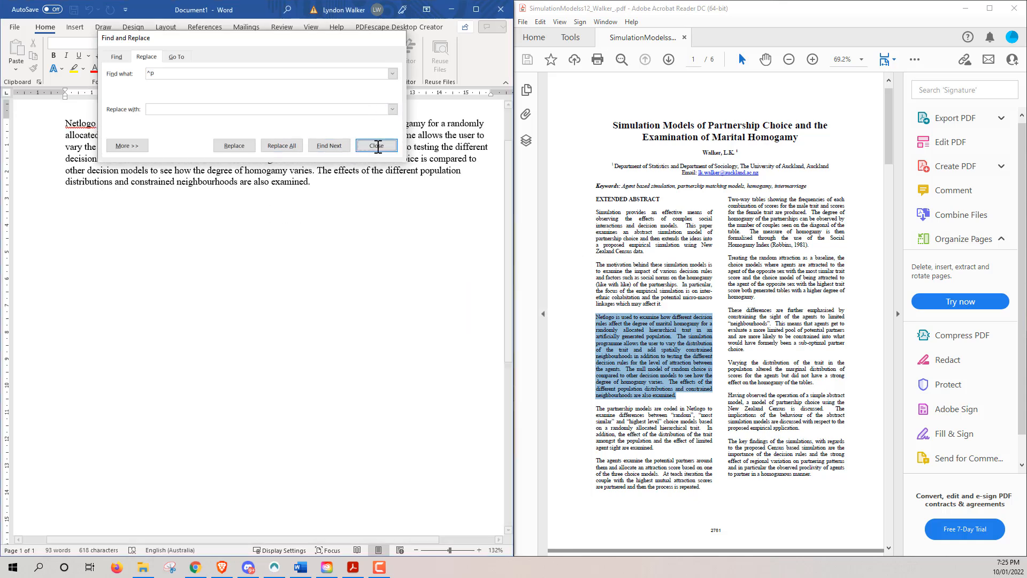
left_click(376, 145)
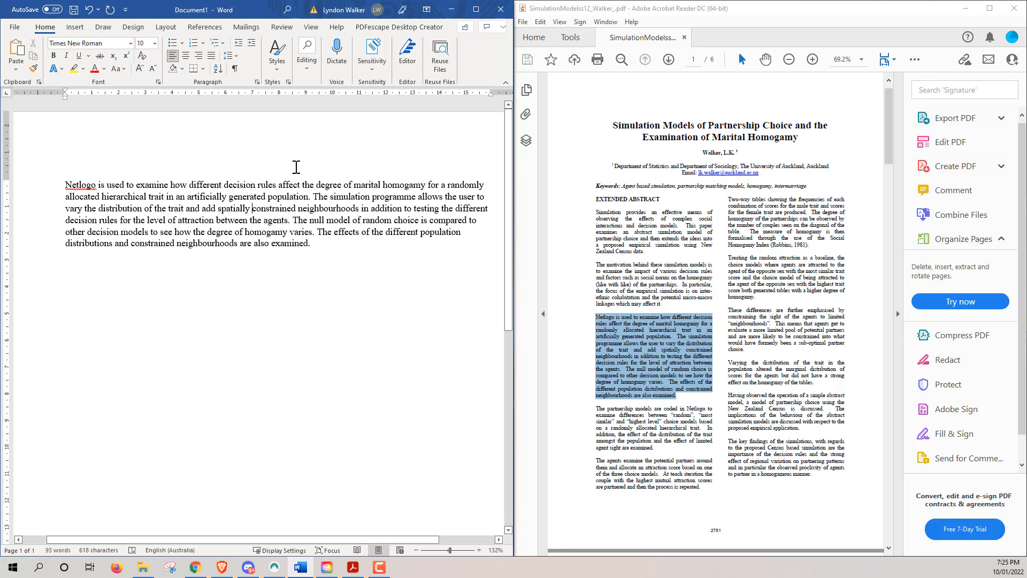
mouse_move(296, 210)
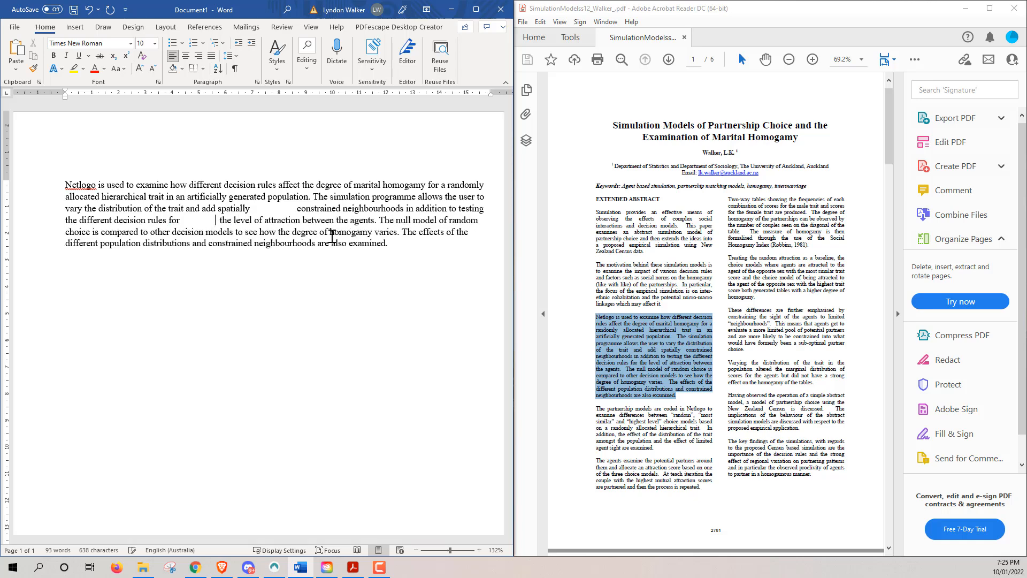
- Add extra spaces around 'constrained neighbourhoods' in the paragraph, then reopen Find and Replace
type("constrained neighbourhoods")
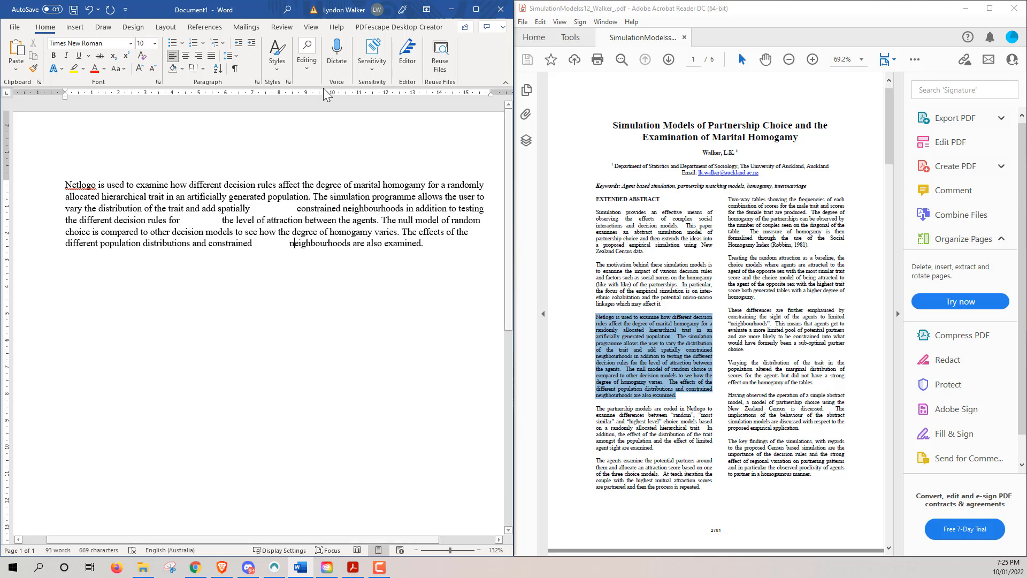
key("ctrl+h")
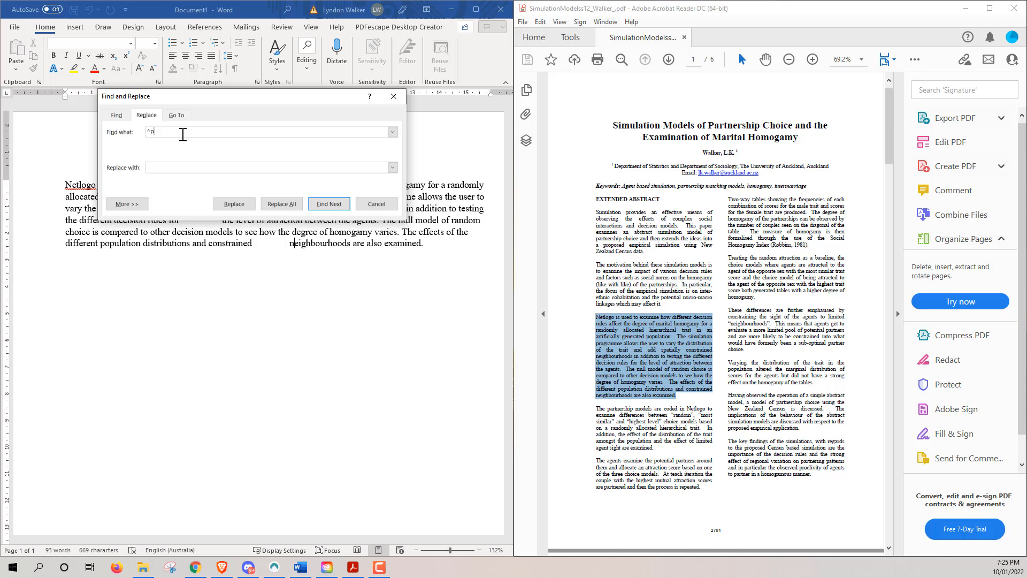
- Replace all ^w whitespace runs with a single space, making 93 replacements
key("Backspace")
type("w")
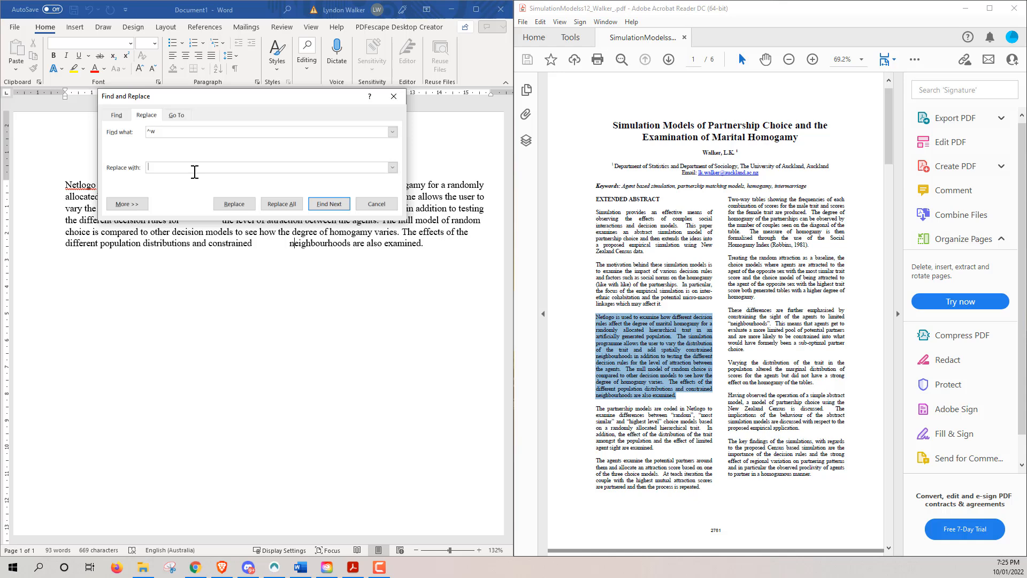
left_click(282, 204)
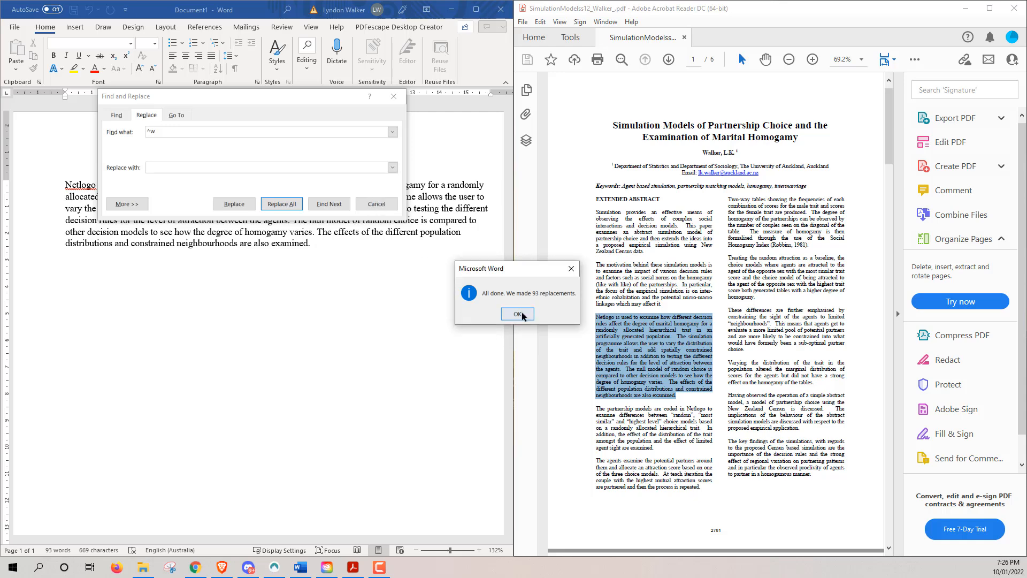
left_click(516, 314)
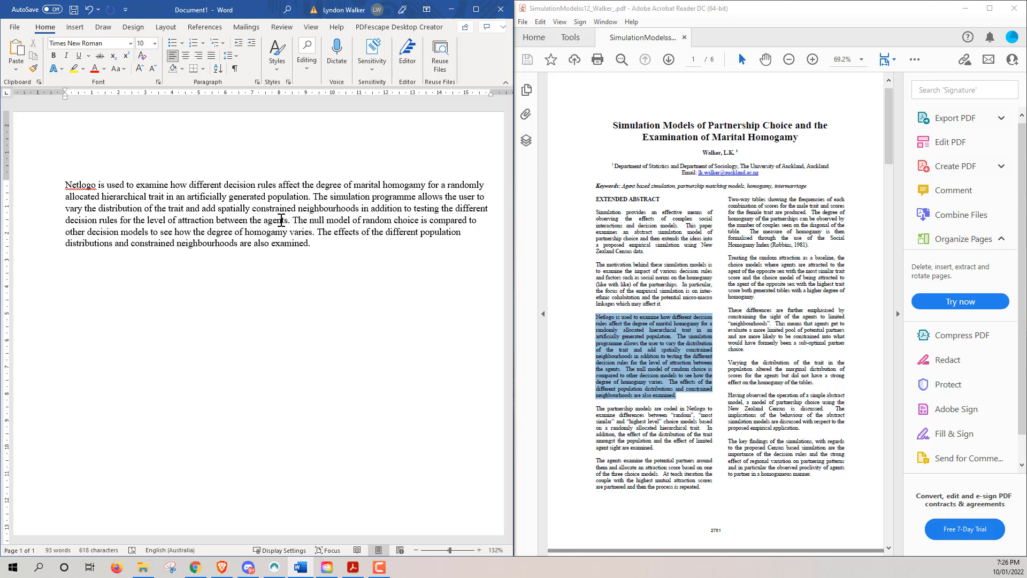
- Click into the paragraph to review the clean single-spaced text
left_click(181, 242)
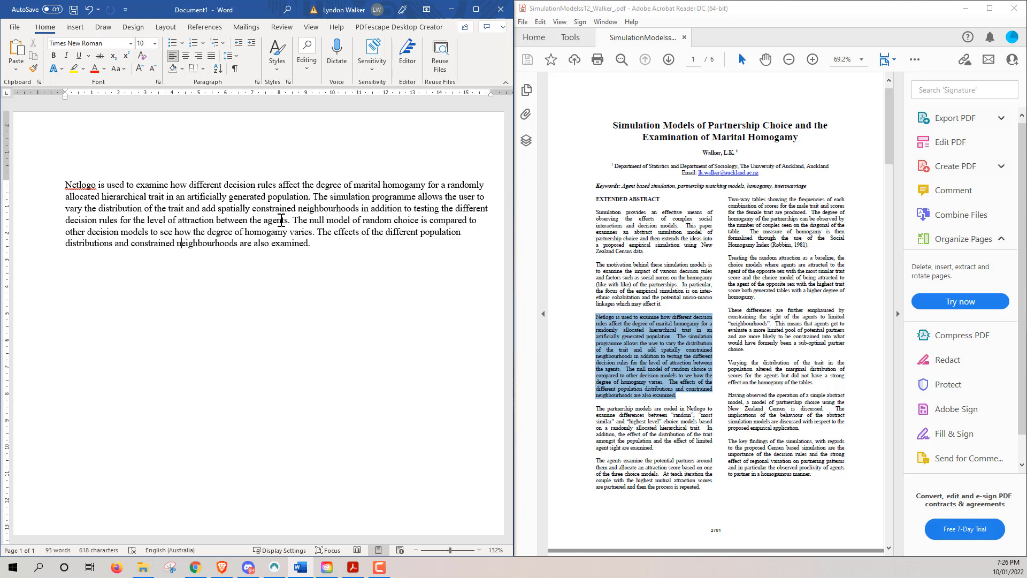